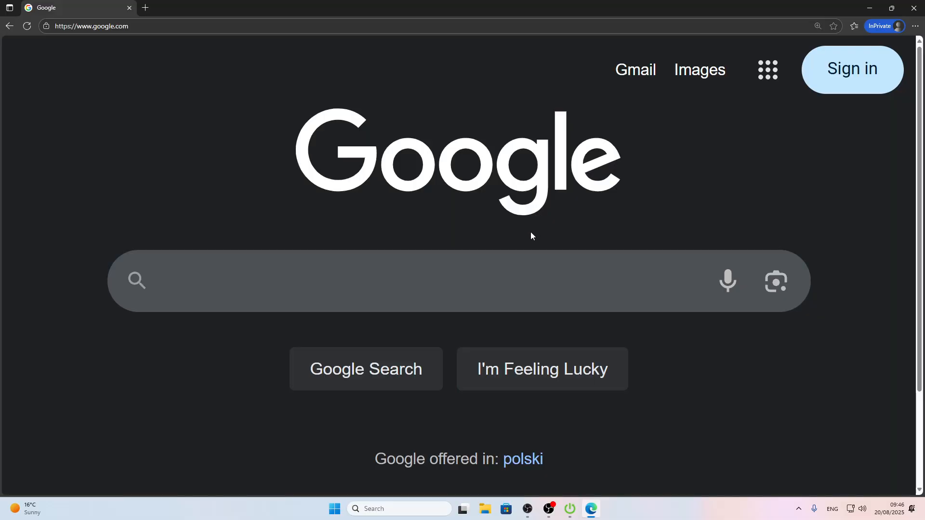
Search aka.ms/myrecoverykey on Google and enter the address to reach Microsoft's sign-in page
{"action": "left_click", "coordinate": [432, 281]}
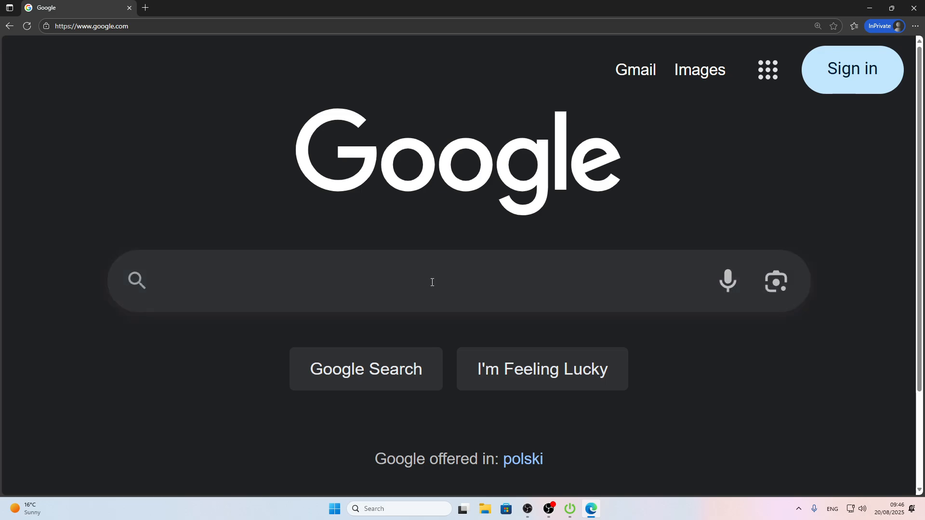
{"action": "type", "text": "aka."}
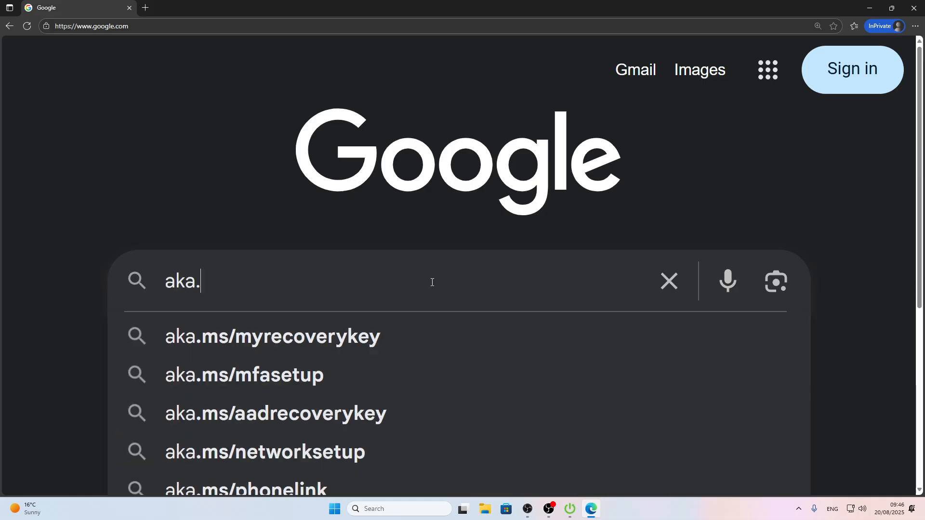
{"action": "type", "text": "ms"}
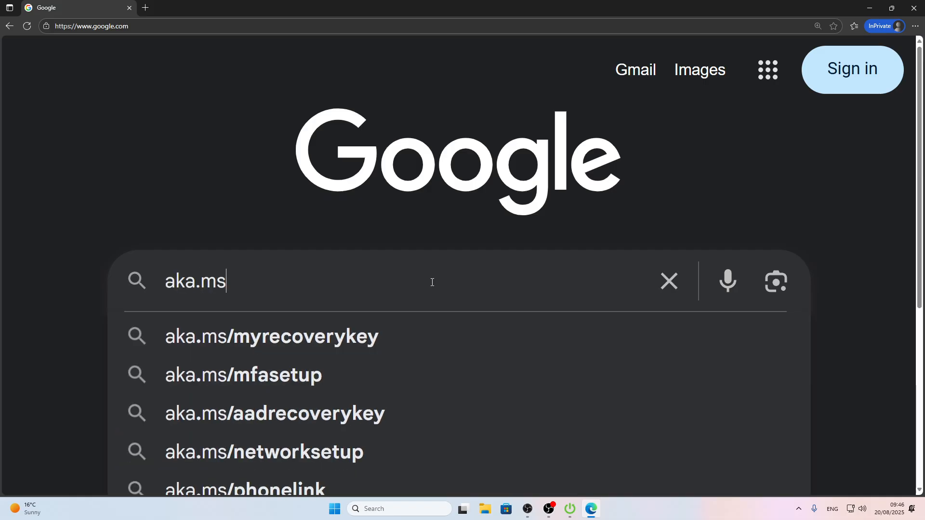
{"action": "left_click", "coordinate": [270, 336]}
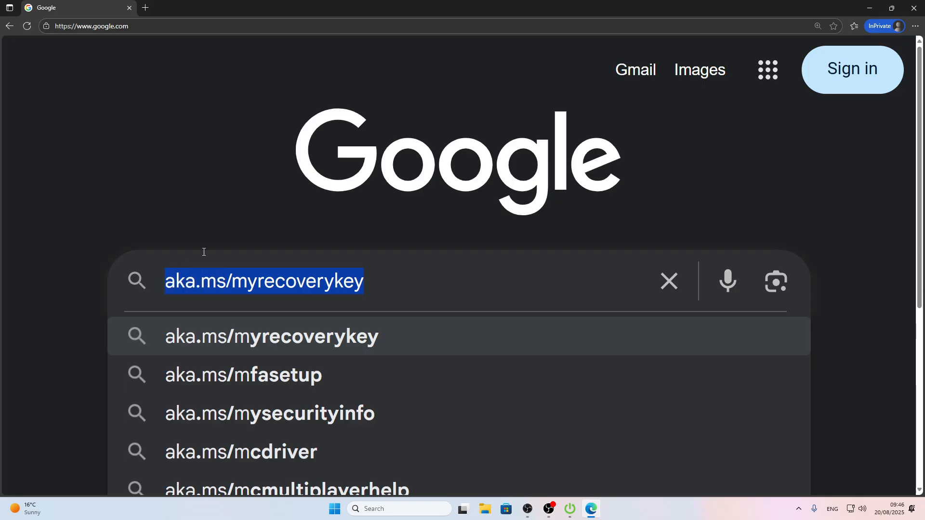
{"action": "left_click", "coordinate": [668, 282]}
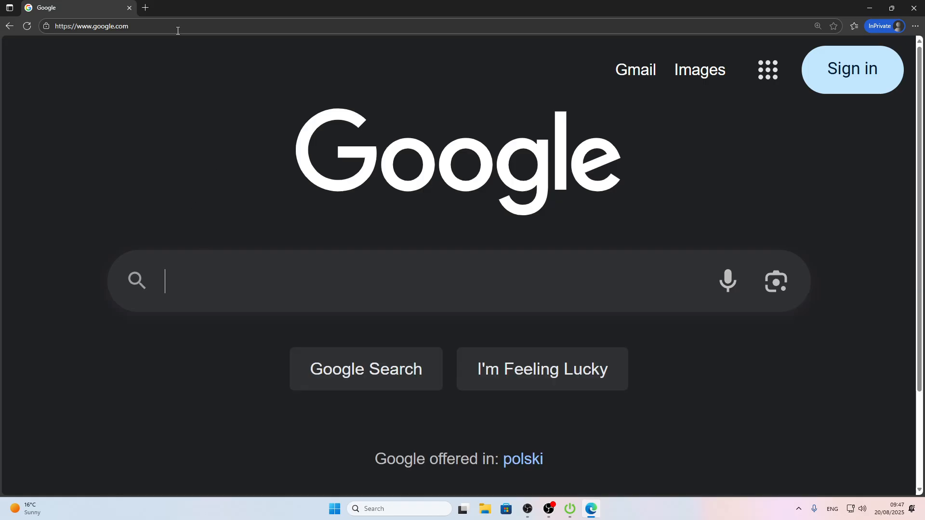
{"action": "type", "text": "aka.ms/myrecoverykey"}
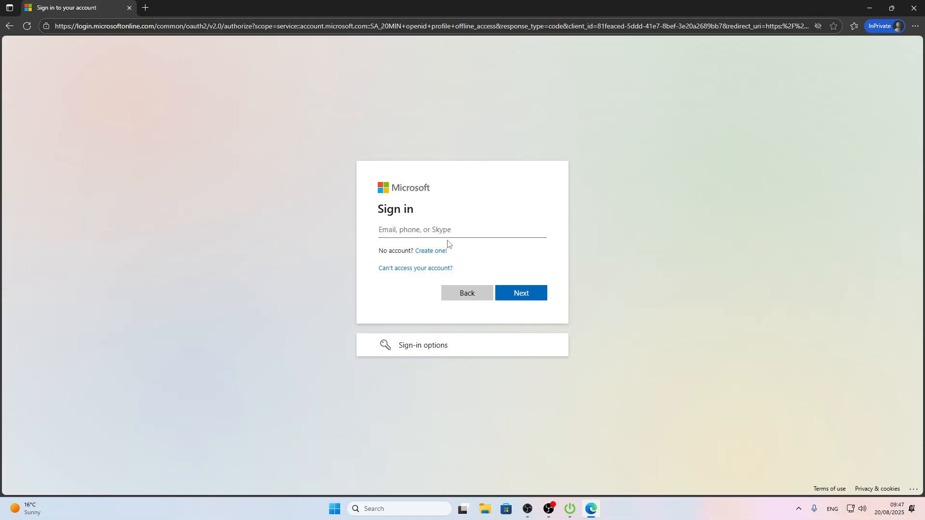
Submit the account email and password, reaching the identity-verification code step
{"action": "left_click", "coordinate": [461, 229]}
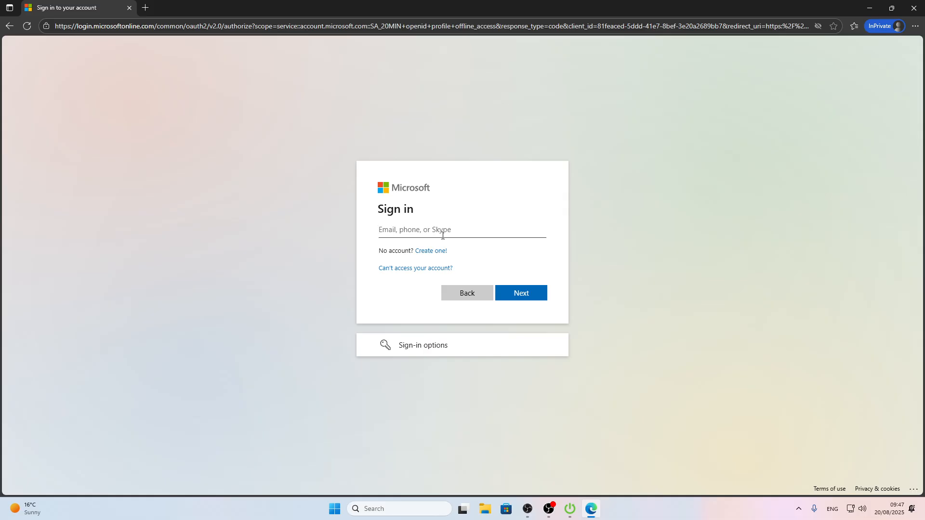
{"action": "left_click", "coordinate": [461, 229]}
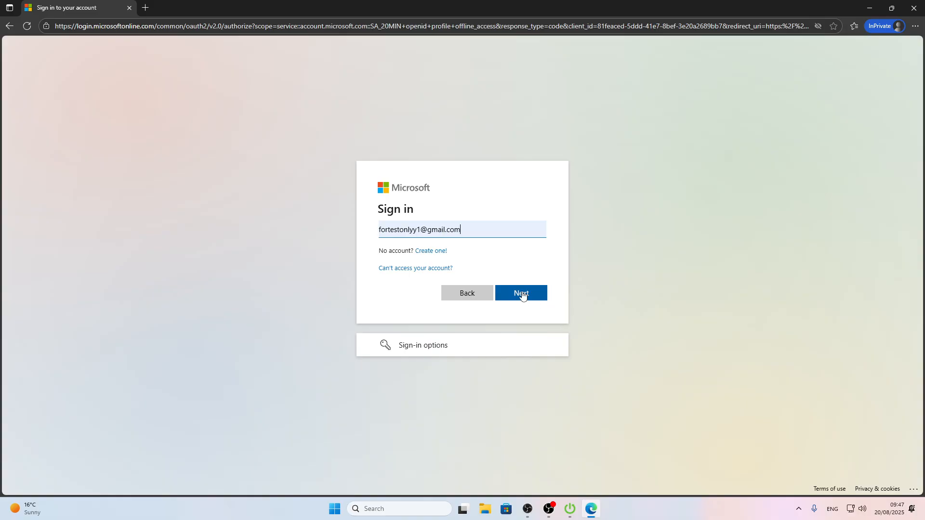
{"action": "left_click", "coordinate": [519, 293]}
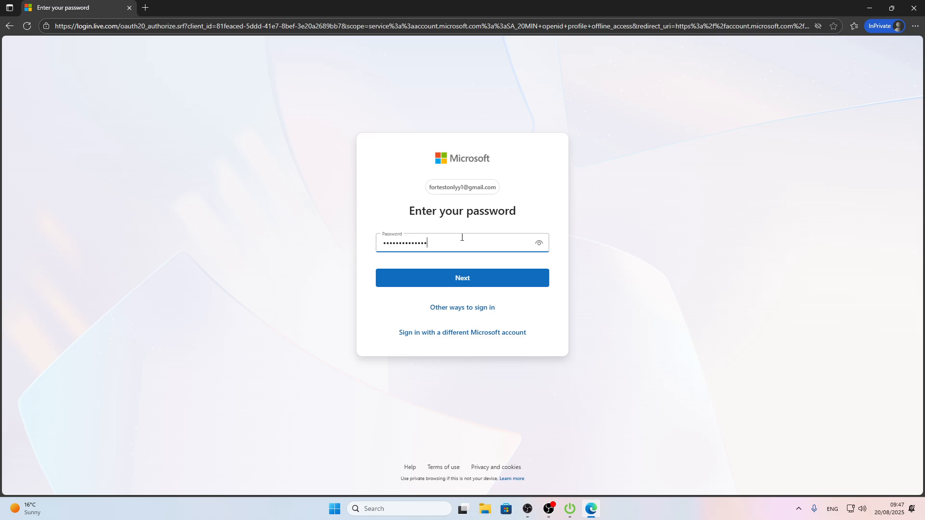
{"action": "left_click", "coordinate": [462, 277]}
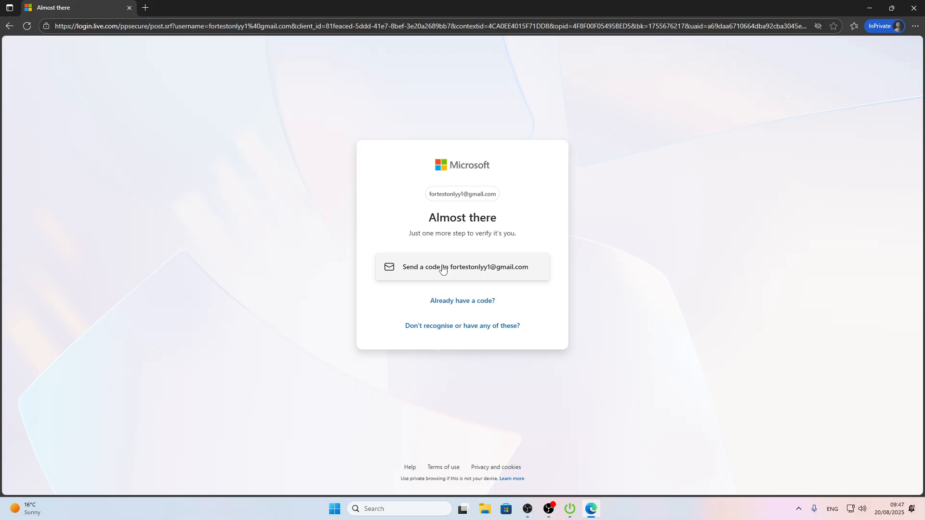
{"action": "mouse_move", "coordinate": [444, 286]}
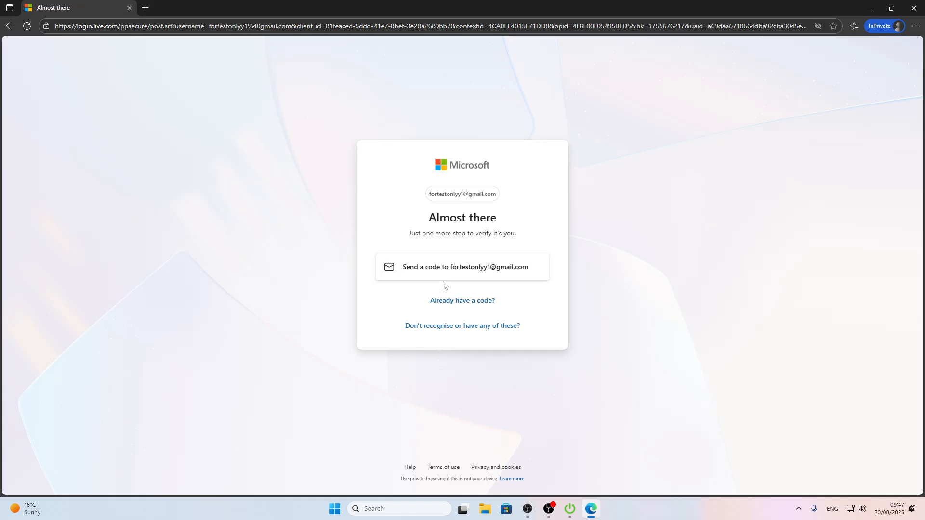
{"action": "mouse_move", "coordinate": [427, 291]}
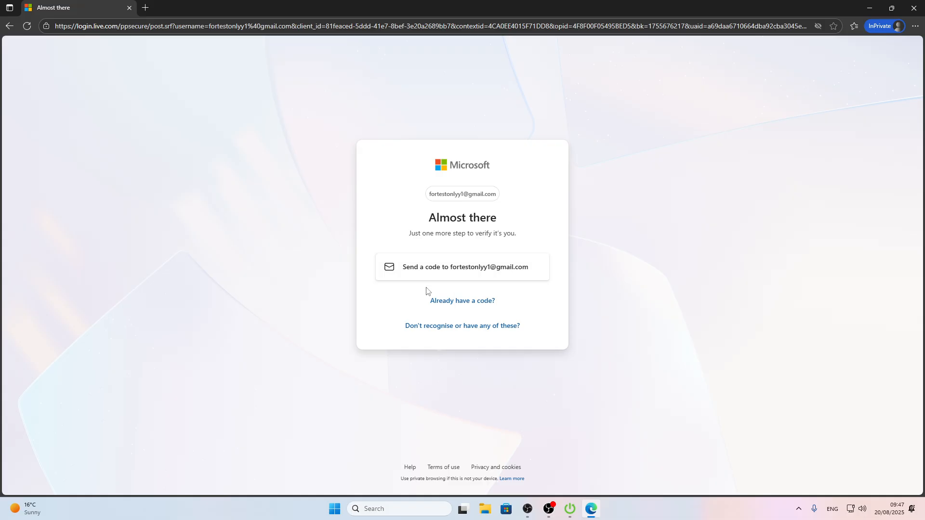
{"action": "mouse_move", "coordinate": [424, 276]}
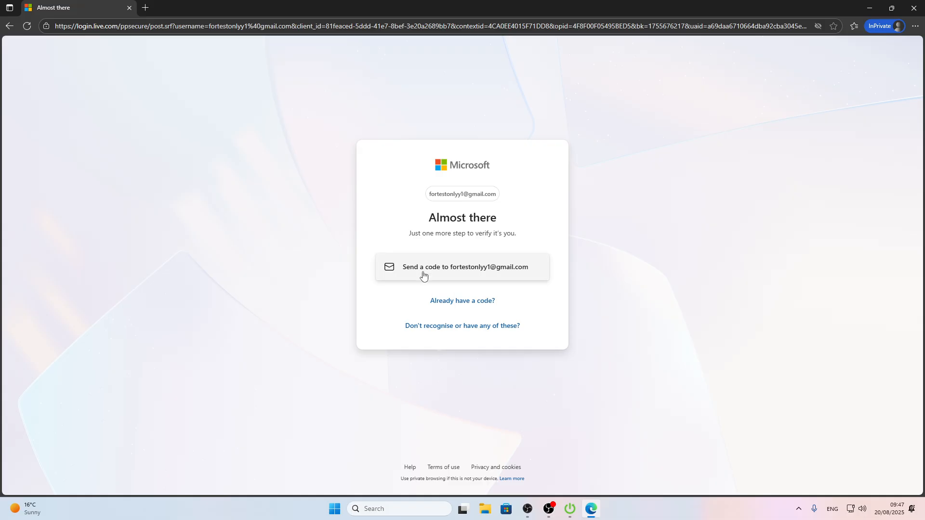
{"action": "mouse_move", "coordinate": [417, 271]}
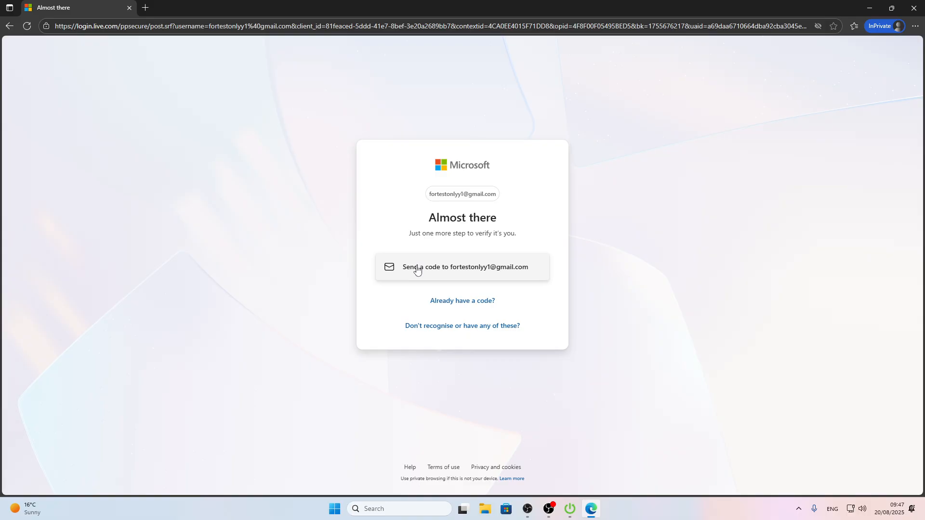
{"action": "mouse_move", "coordinate": [434, 261]}
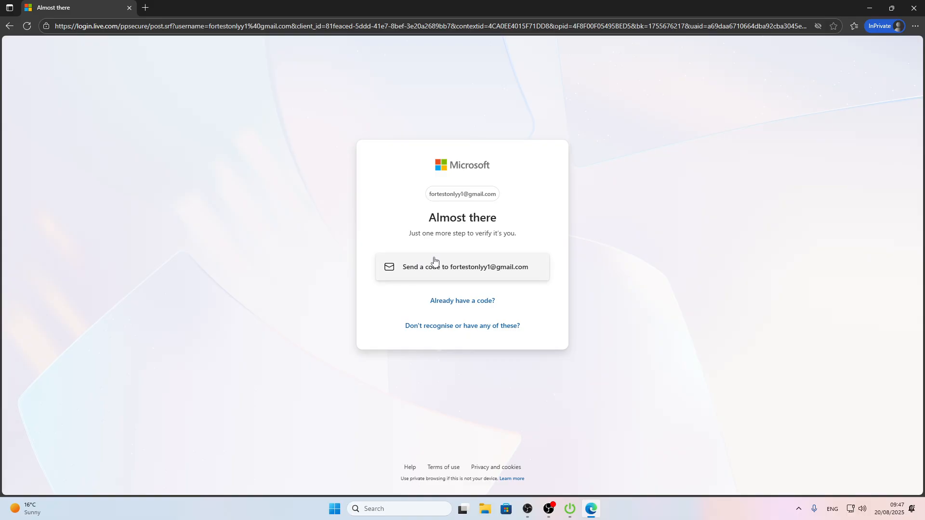
{"action": "left_click", "coordinate": [462, 266]}
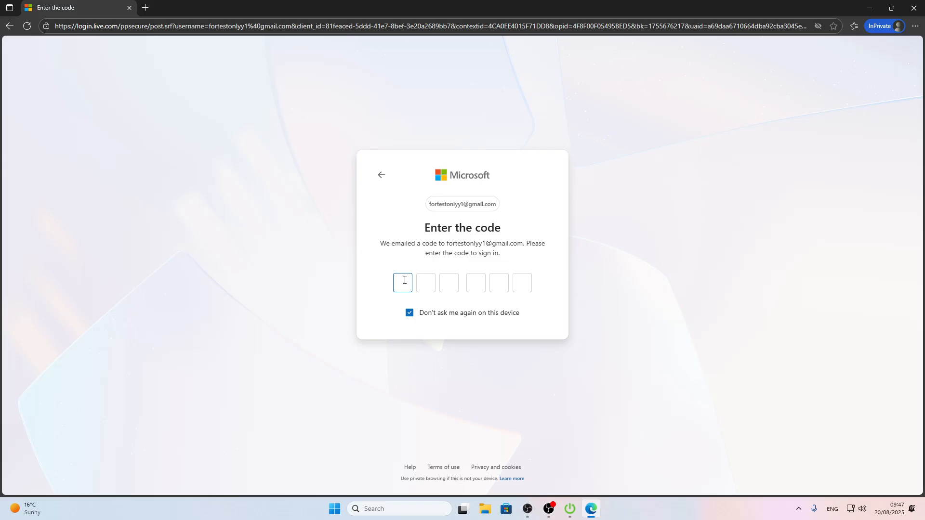
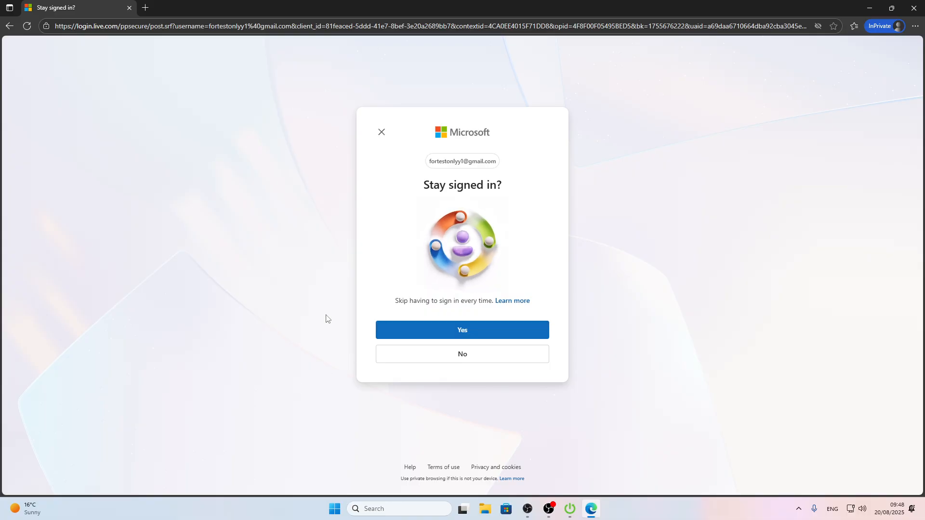
Answer the 'Stay signed in?' prompt, landing on the BitLocker recovery keys page
{"action": "left_click", "coordinate": [461, 354]}
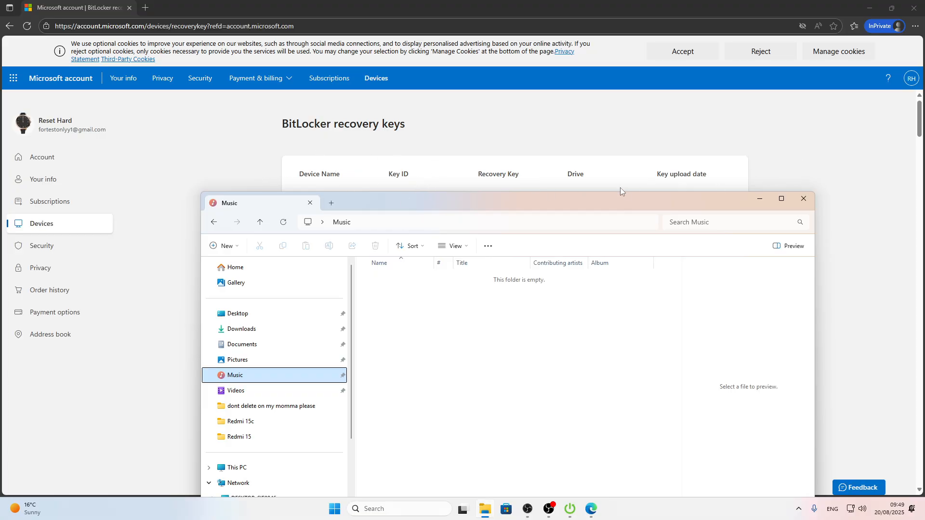
{"action": "mouse_move", "coordinate": [506, 178]}
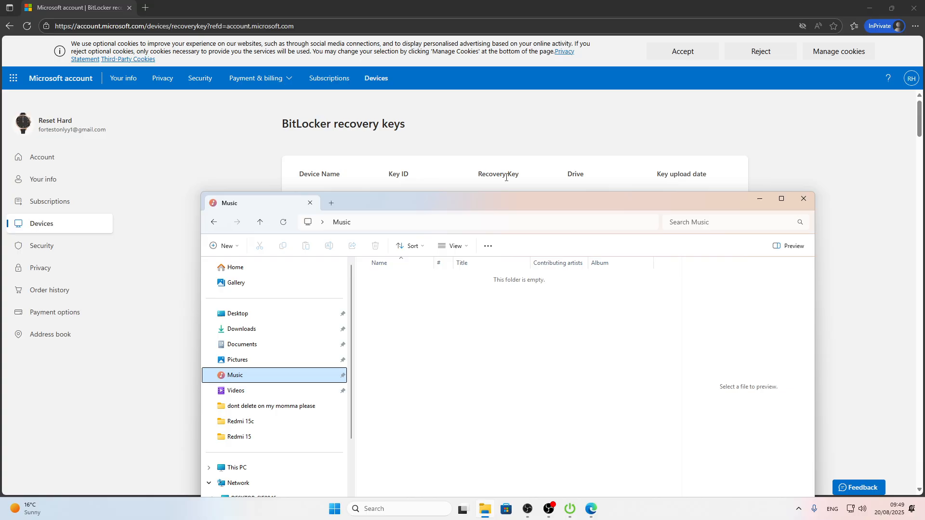
{"action": "mouse_move", "coordinate": [327, 171]}
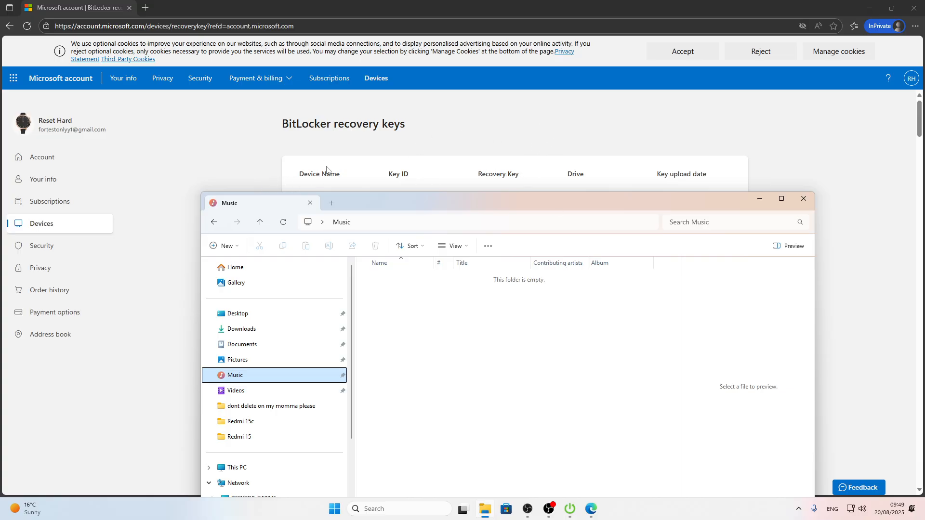
{"action": "mouse_move", "coordinate": [307, 173]}
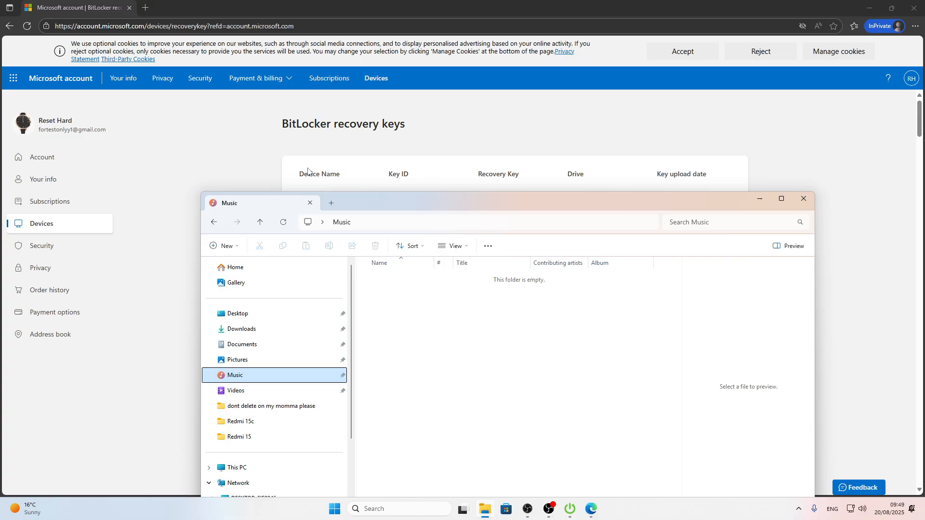
{"action": "mouse_move", "coordinate": [477, 165]}
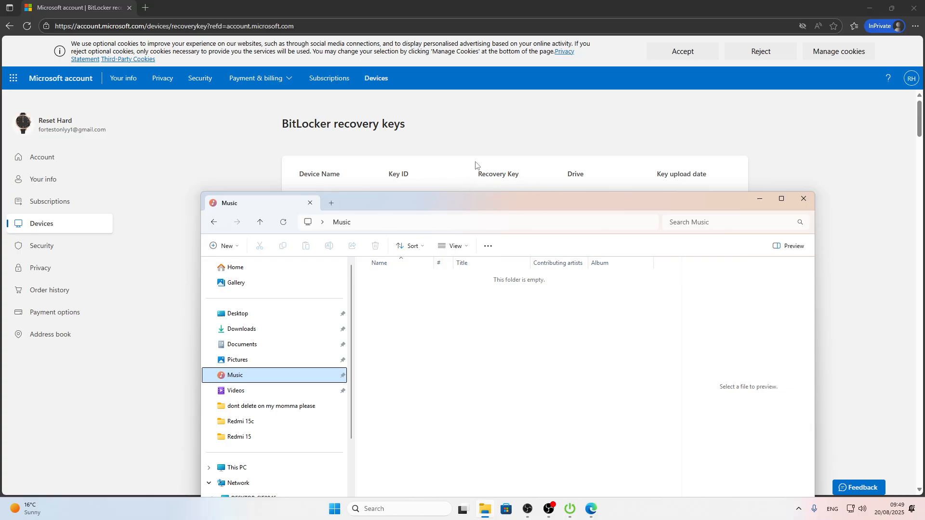
{"action": "mouse_move", "coordinate": [757, 191]}
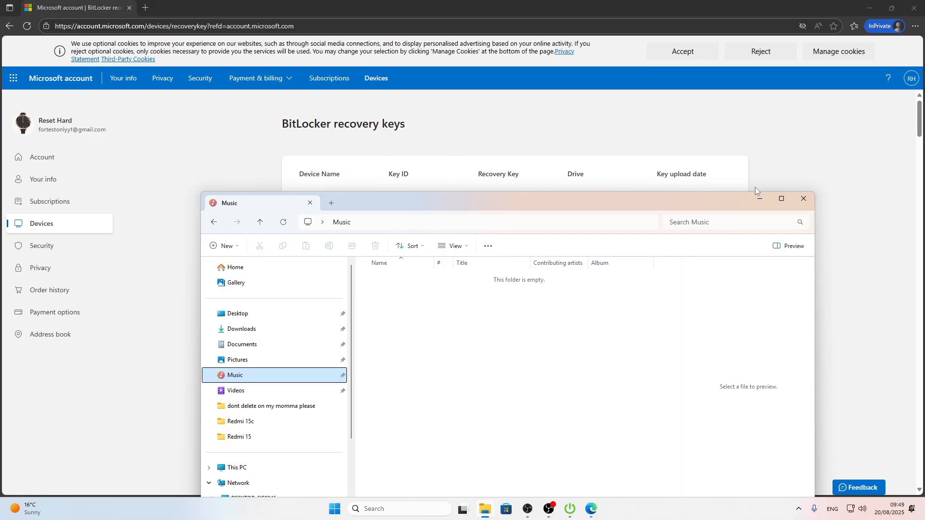
{"action": "mouse_move", "coordinate": [707, 181]}
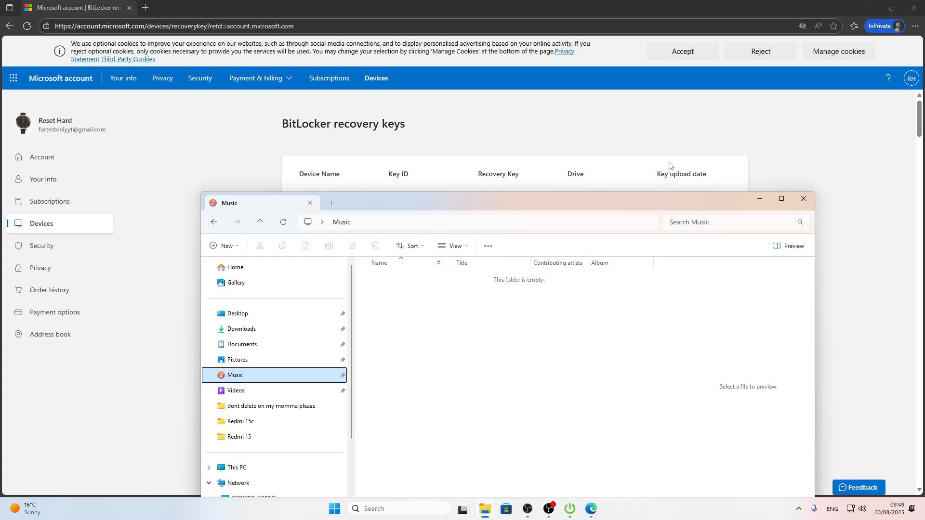
{"action": "mouse_move", "coordinate": [710, 194]}
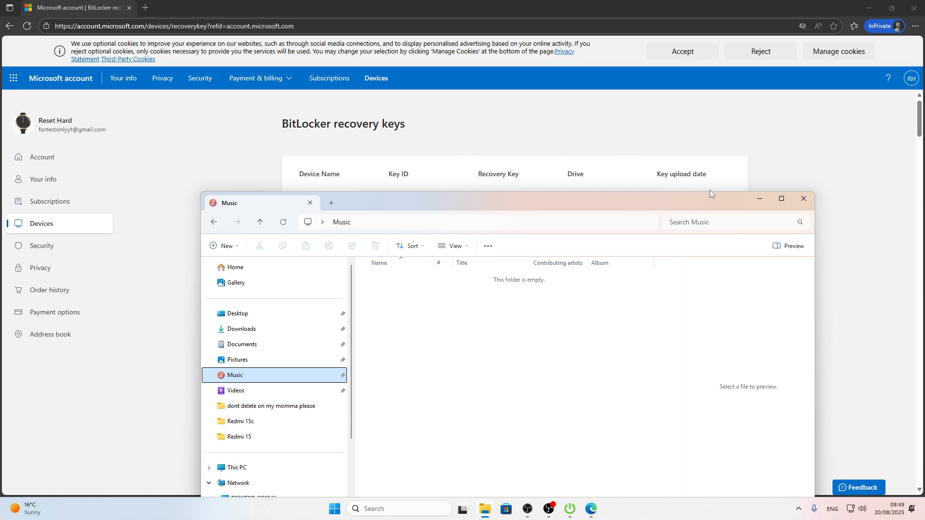
{"action": "mouse_move", "coordinate": [702, 170]}
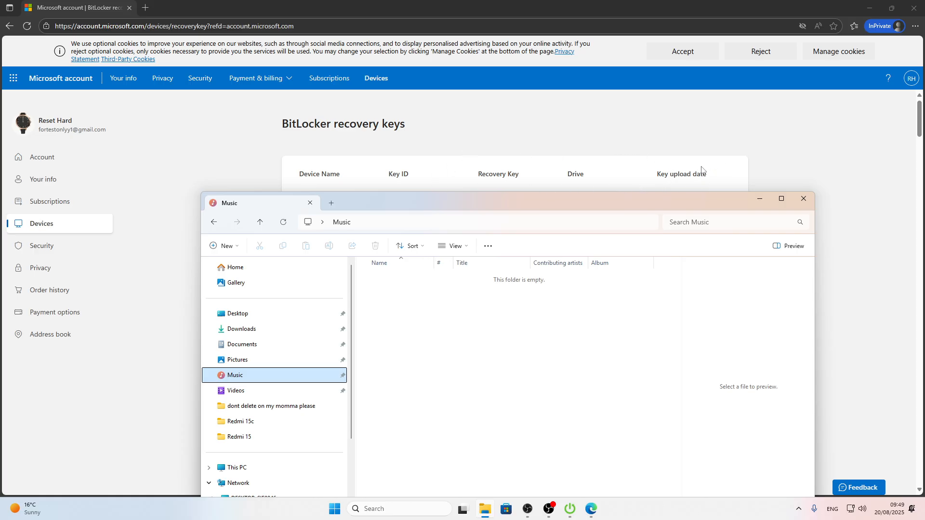
{"action": "mouse_move", "coordinate": [670, 170]}
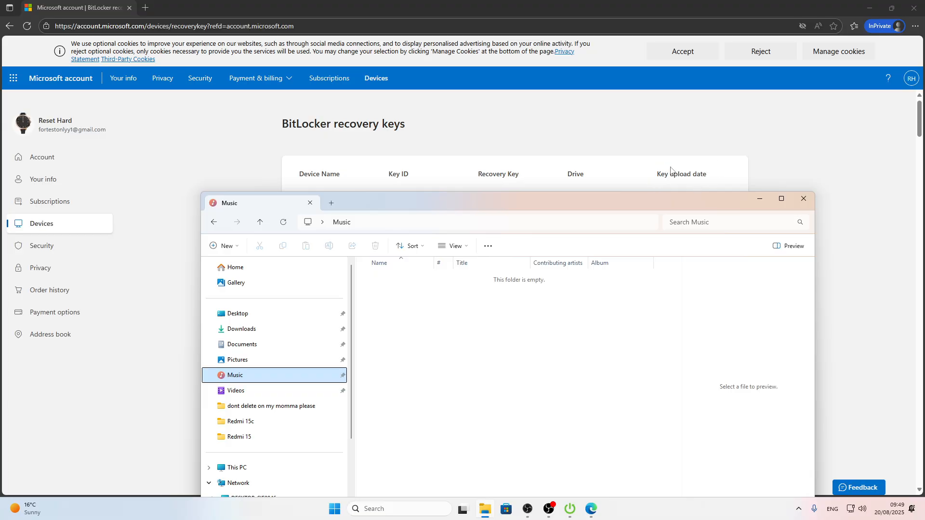
{"action": "mouse_move", "coordinate": [634, 214]}
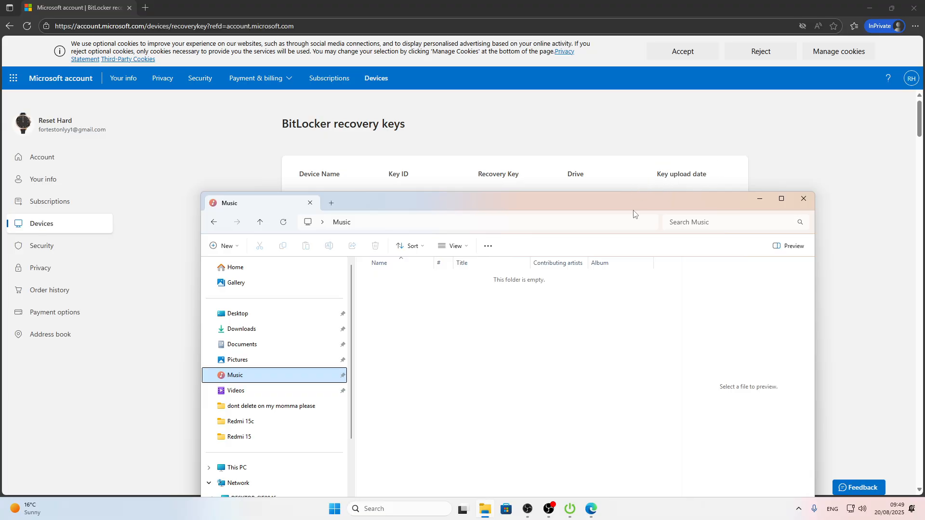
{"action": "mouse_move", "coordinate": [501, 167]}
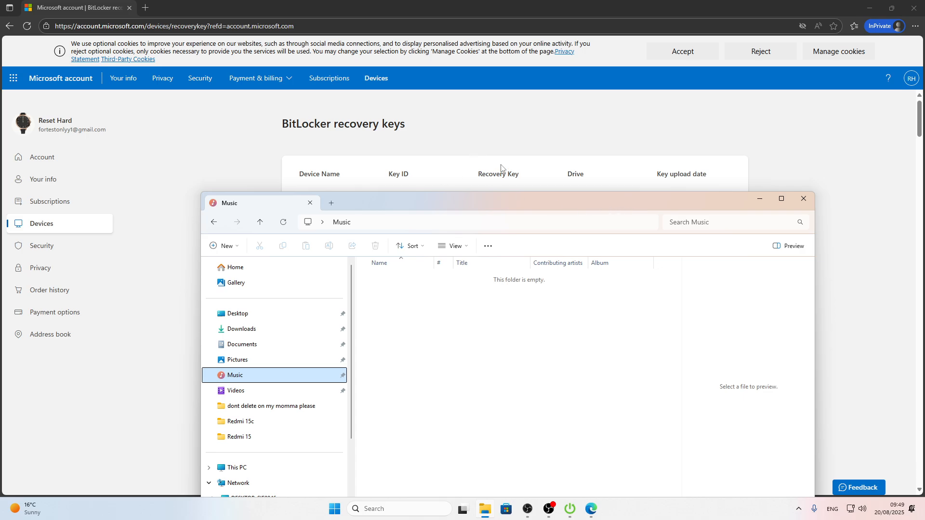
{"action": "mouse_move", "coordinate": [680, 192]}
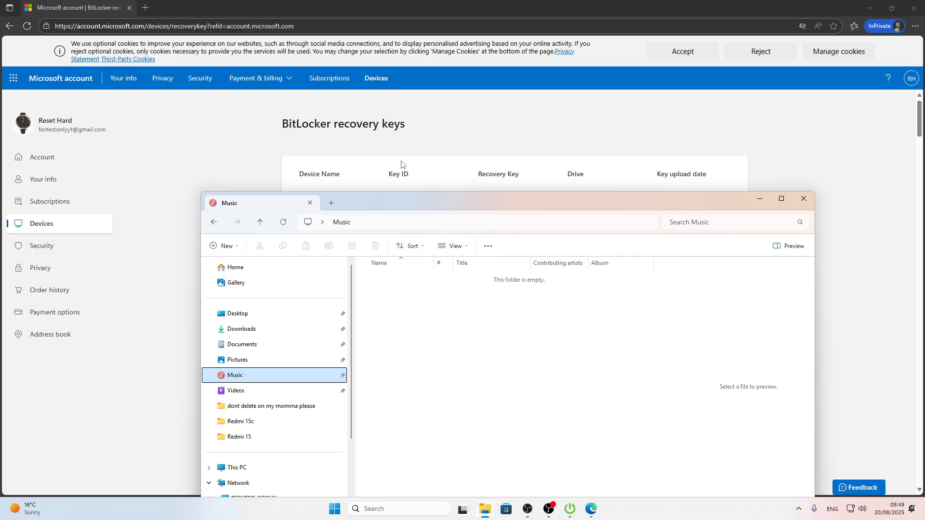
{"action": "mouse_move", "coordinate": [423, 177]}
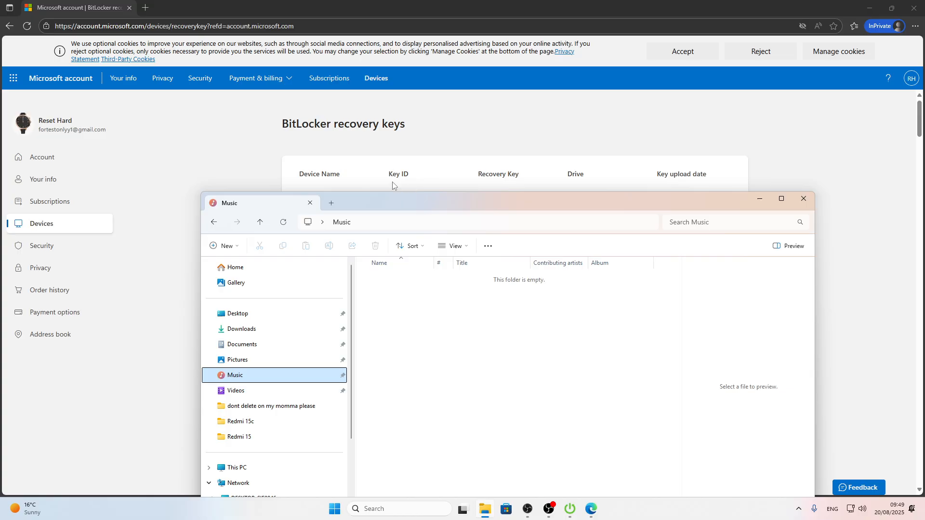
{"action": "mouse_move", "coordinate": [404, 189]}
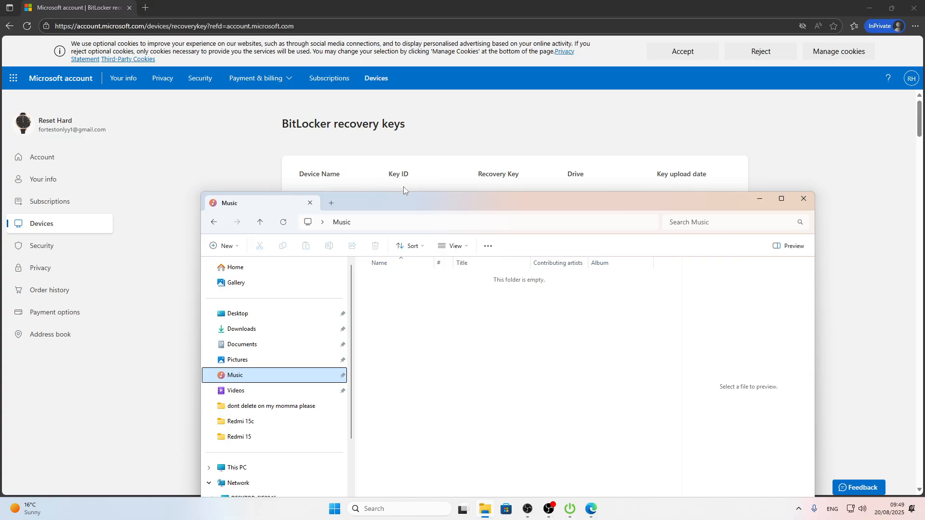
{"action": "mouse_move", "coordinate": [425, 204]}
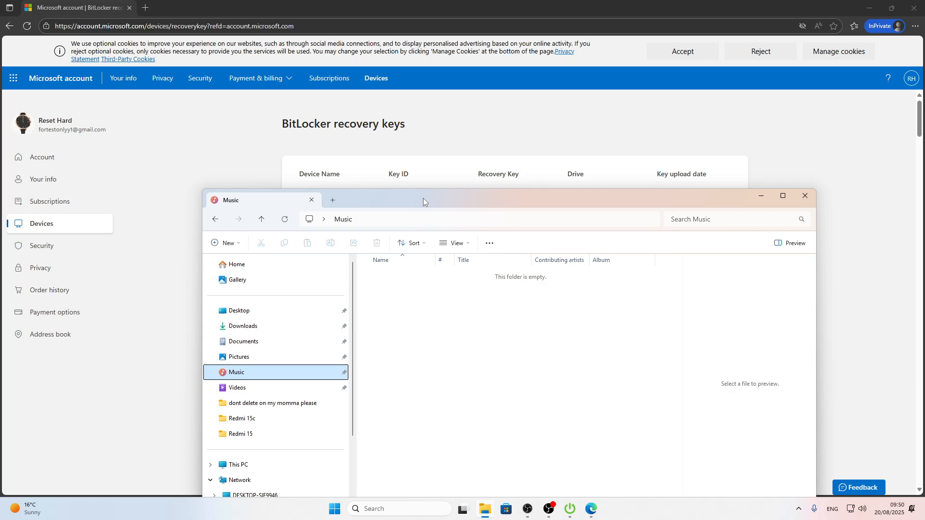
{"action": "mouse_move", "coordinate": [393, 180]}
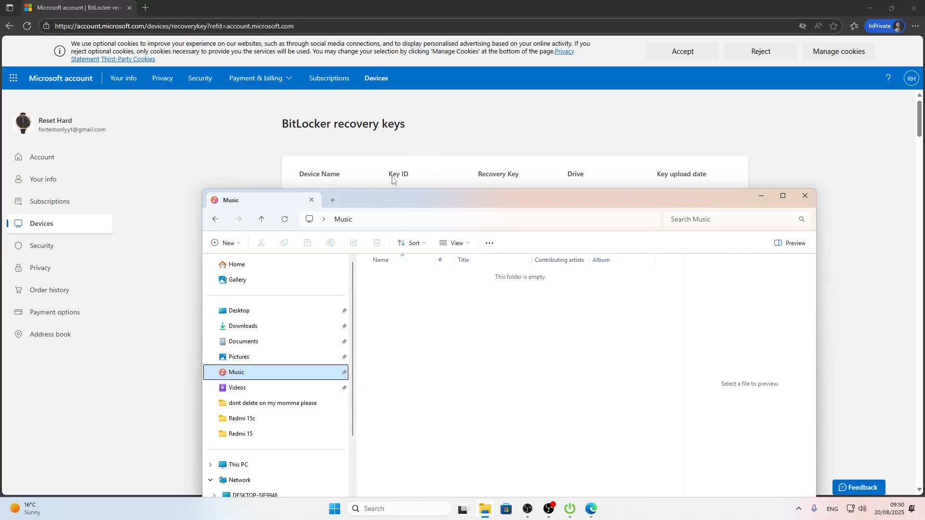
{"action": "mouse_move", "coordinate": [533, 202]}
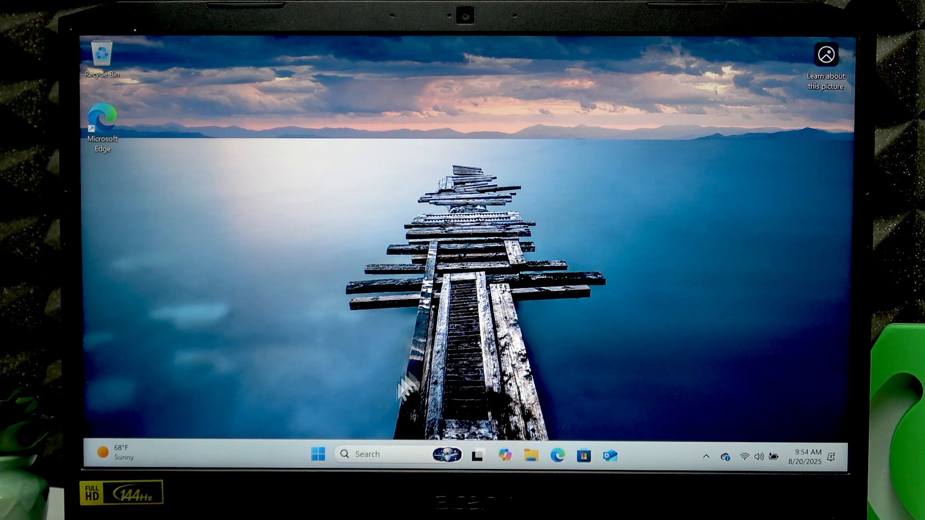
{"action": "mouse_move", "coordinate": [360, 360]}
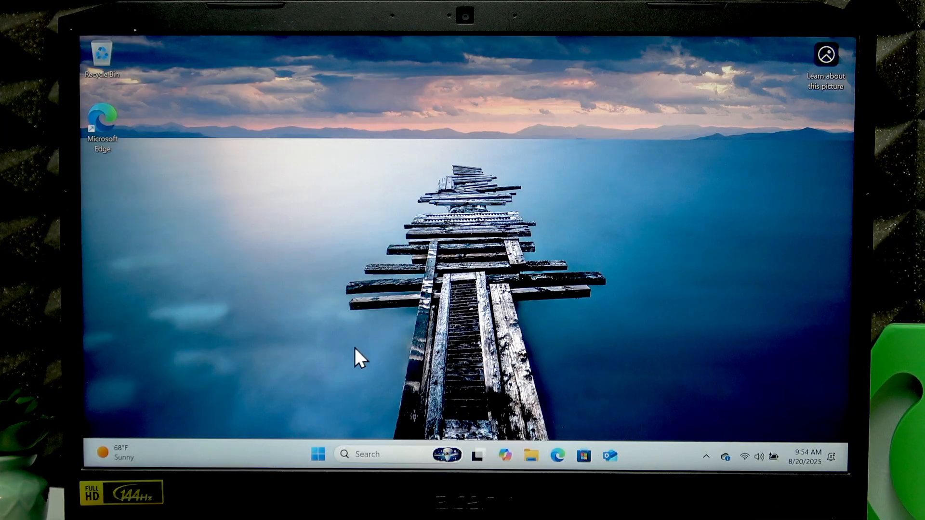
{"action": "mouse_move", "coordinate": [328, 406]}
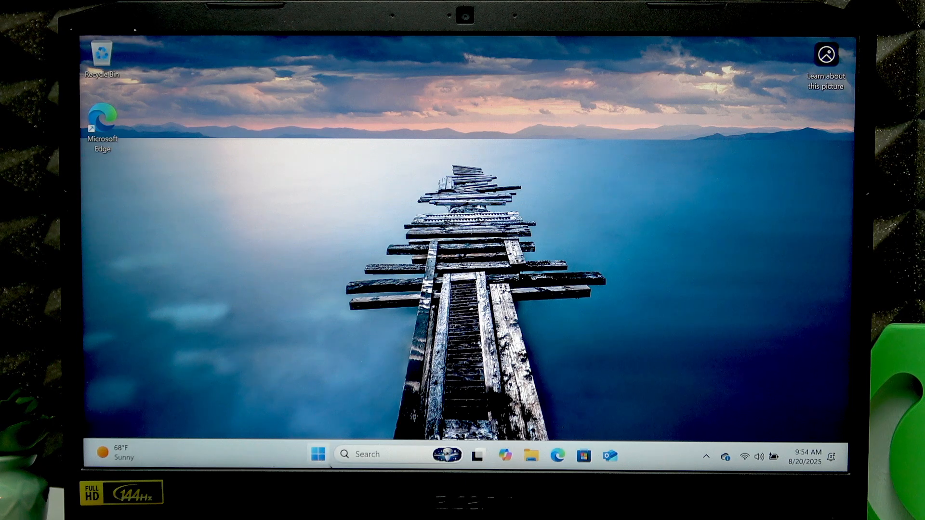
Restart the laptop from the Start menu's Power options into the recovery environment
{"action": "left_click", "coordinate": [316, 453]}
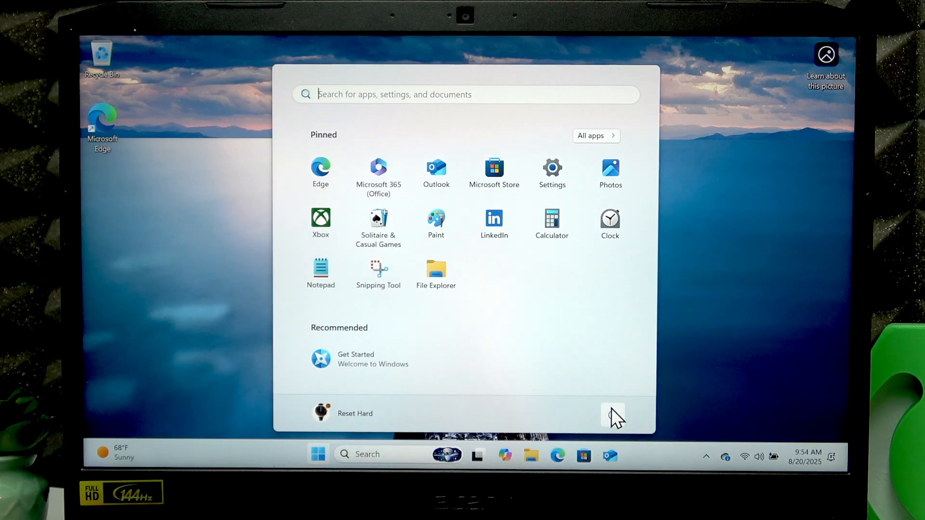
{"action": "left_click", "coordinate": [613, 413]}
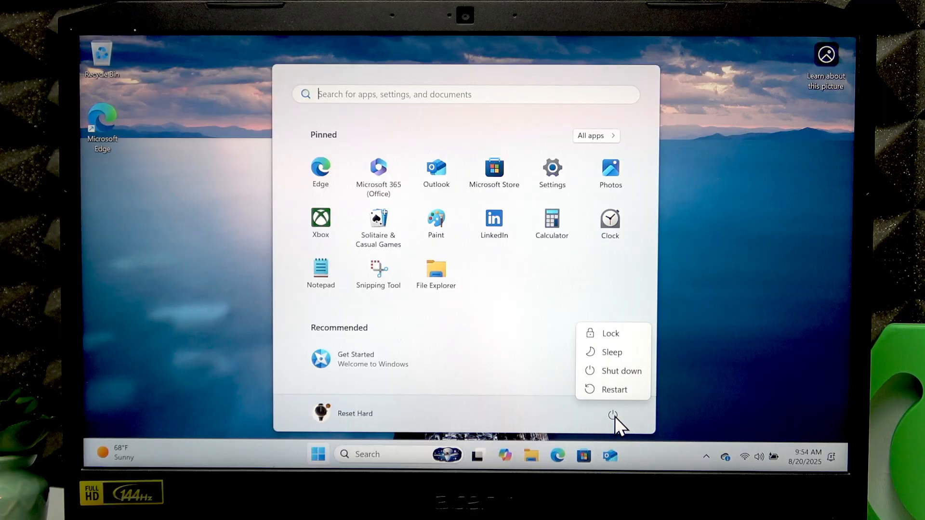
{"action": "mouse_move", "coordinate": [608, 416]}
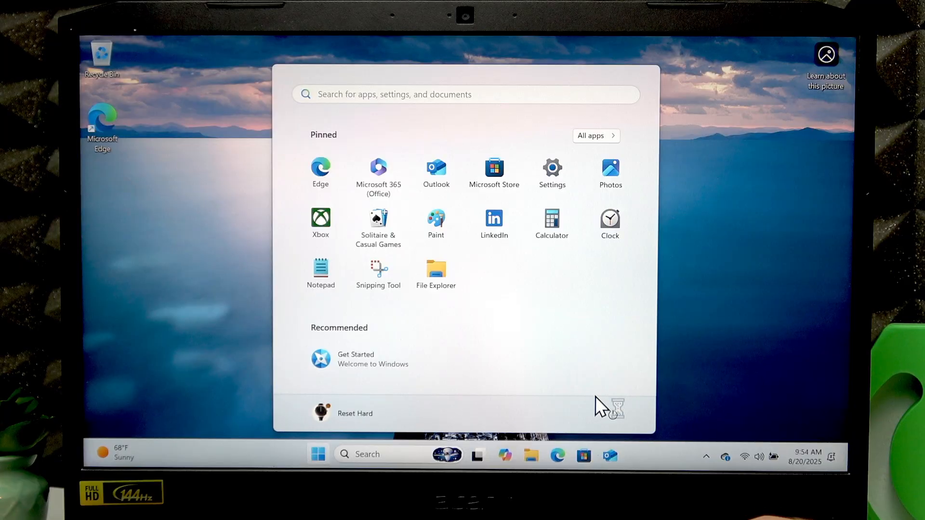
{"action": "left_click", "coordinate": [354, 414]}
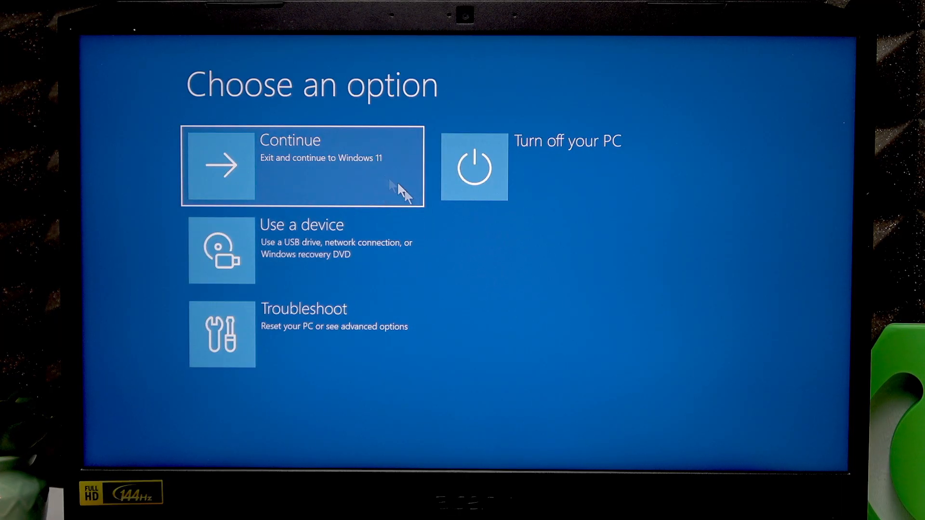
{"action": "mouse_move", "coordinate": [504, 346]}
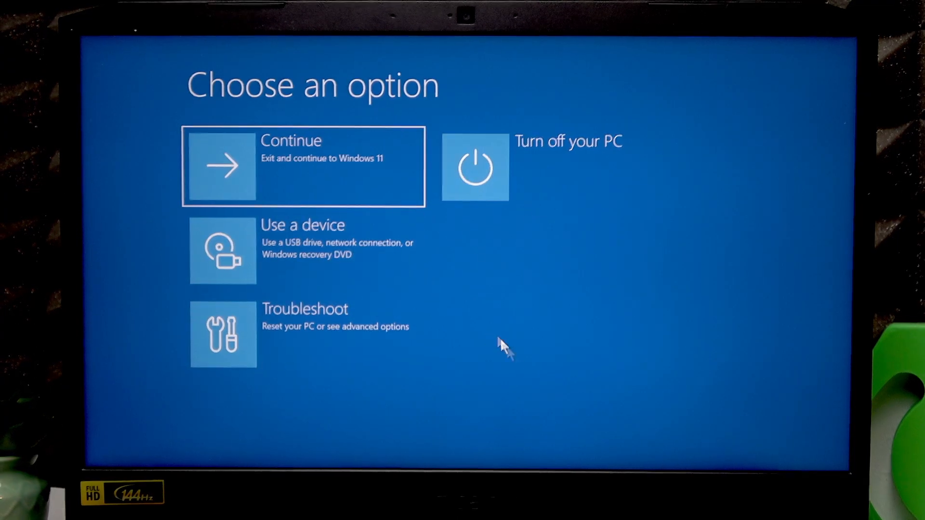
{"action": "mouse_move", "coordinate": [495, 338]}
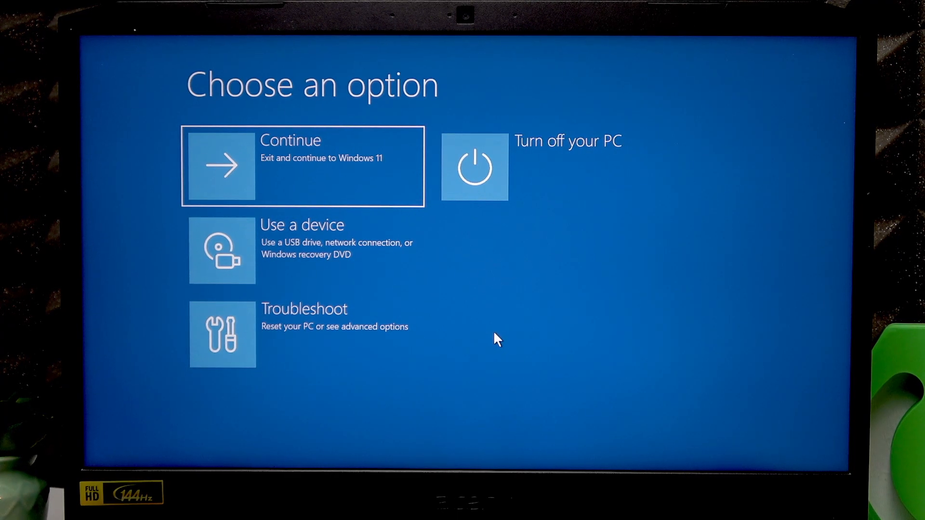
{"action": "mouse_move", "coordinate": [531, 309]}
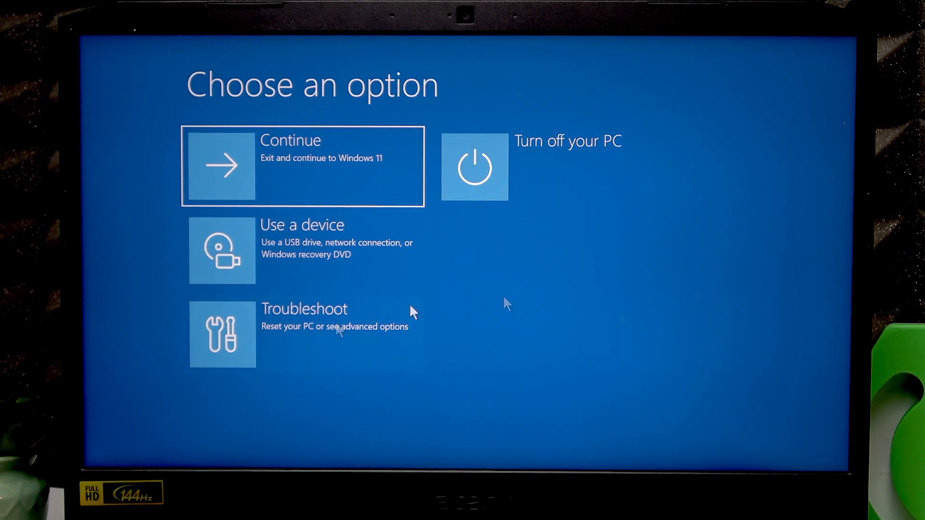
{"action": "mouse_move", "coordinate": [558, 359]}
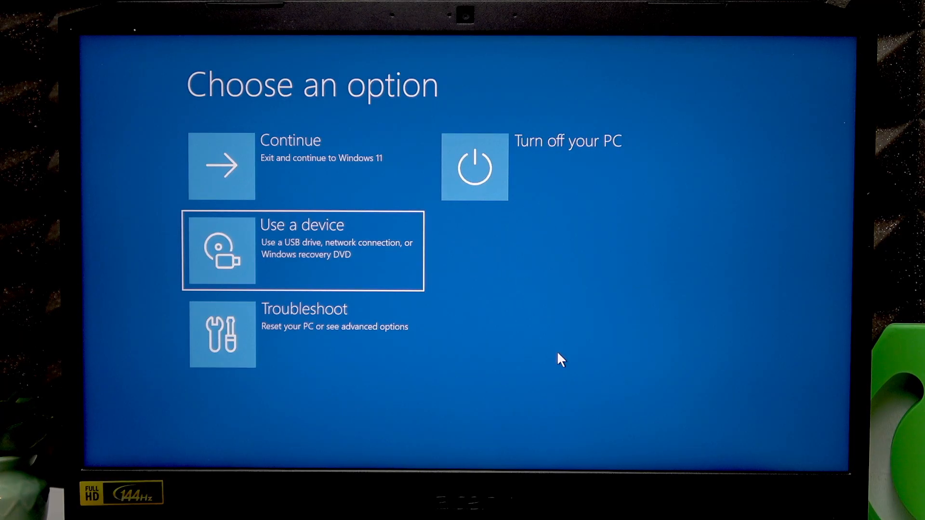
{"action": "key", "text": "Down"}
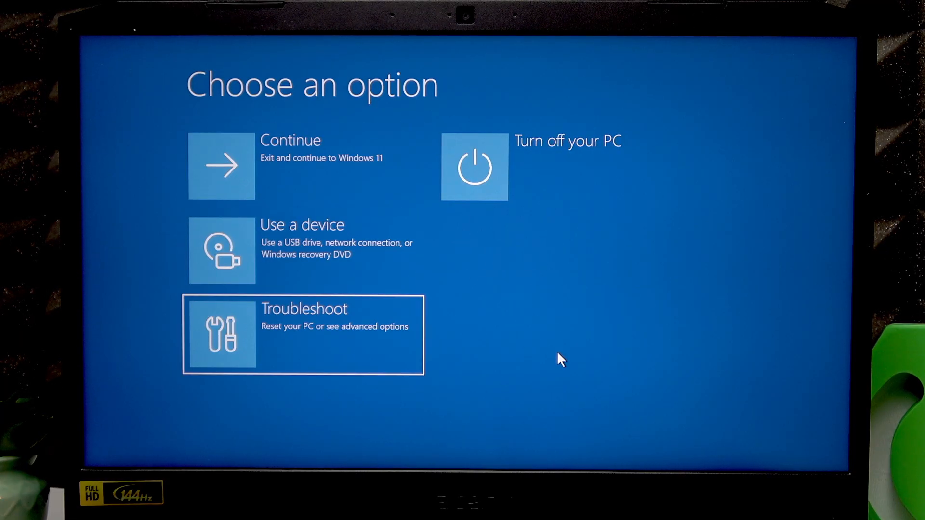
{"action": "key", "text": "Up"}
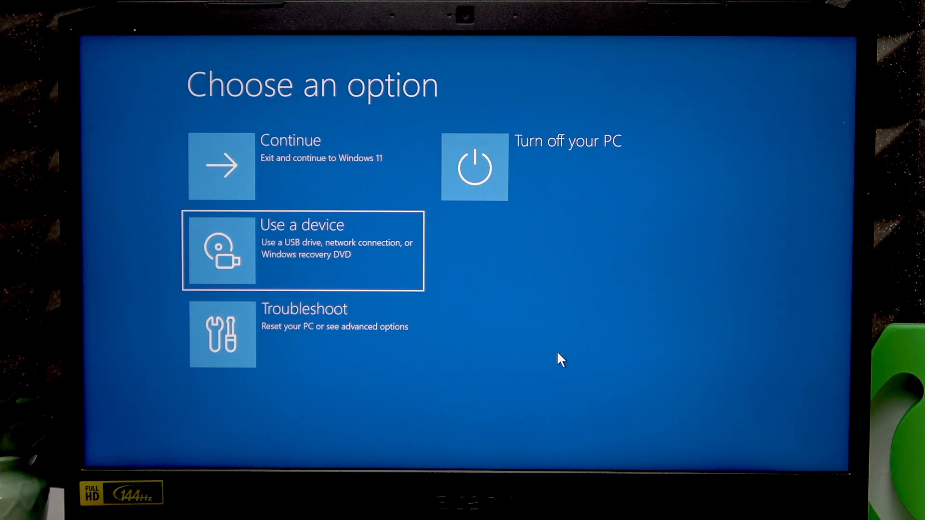
{"action": "key", "text": "Up"}
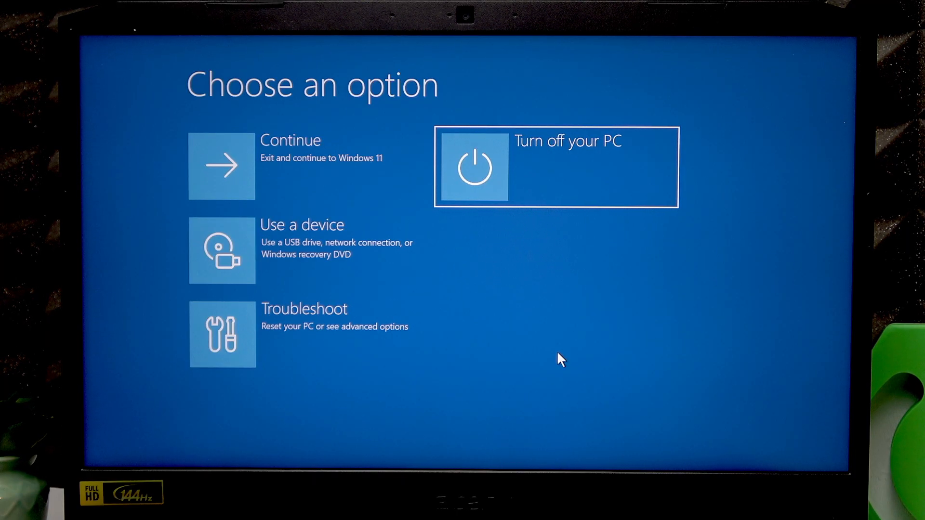
{"action": "left_click", "coordinate": [555, 167]}
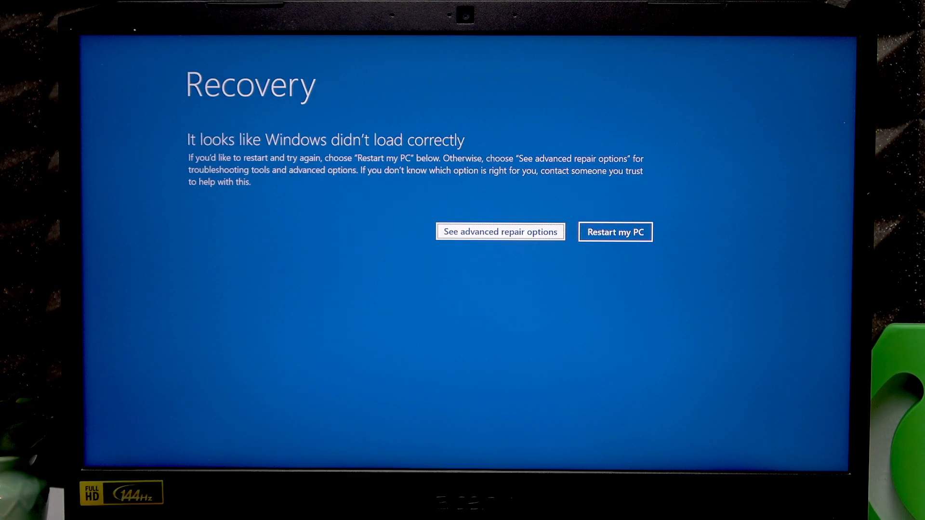
Go through advanced repair options, Troubleshoot and Advanced options to Startup Settings
{"action": "left_click", "coordinate": [499, 231]}
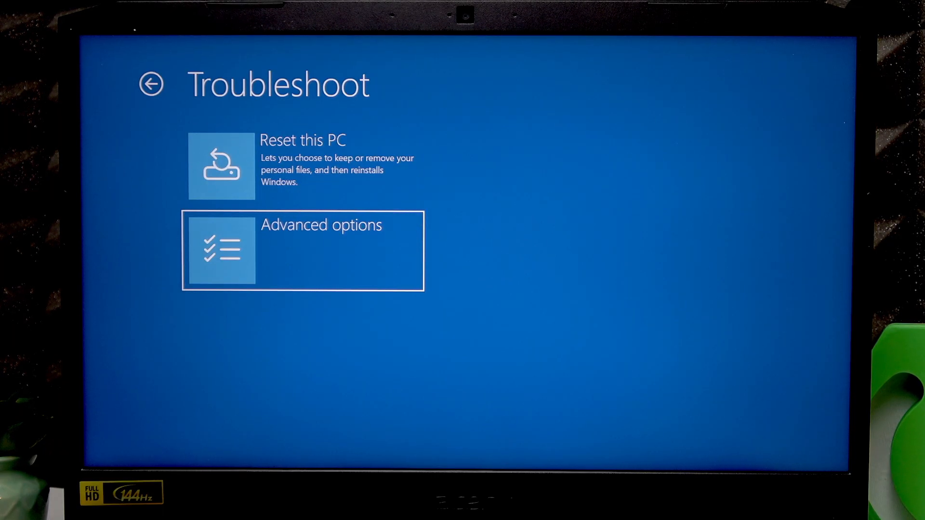
{"action": "left_click", "coordinate": [302, 251]}
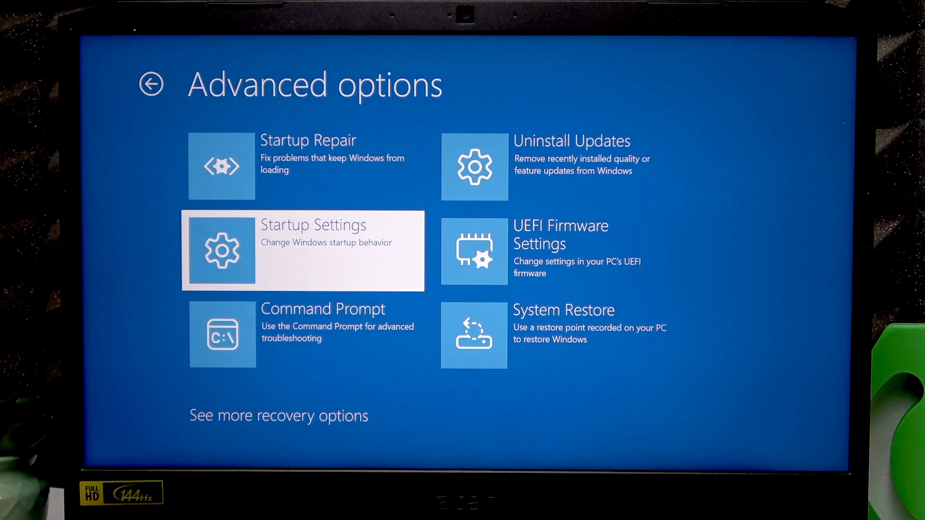
{"action": "left_click", "coordinate": [303, 250]}
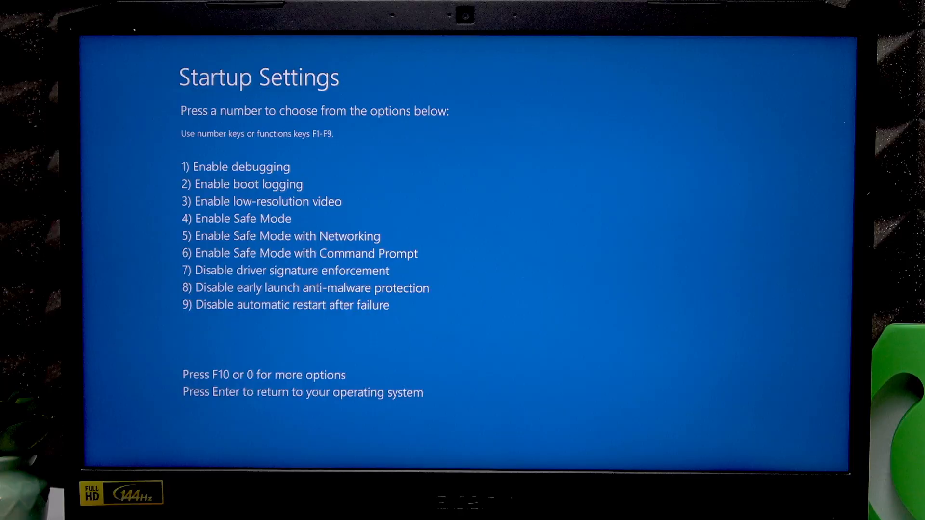